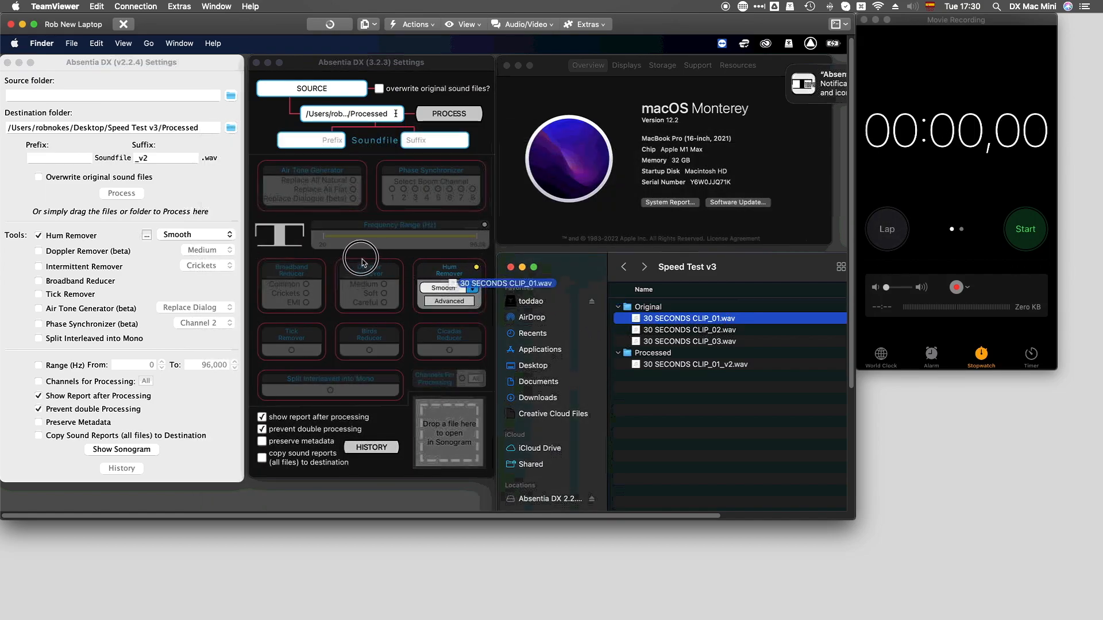
# Process 30 SECONDS CLIP_01.wav with version 3.2.3's Smooth Hum Remover into the Processed folder
pyautogui.click(448, 114)
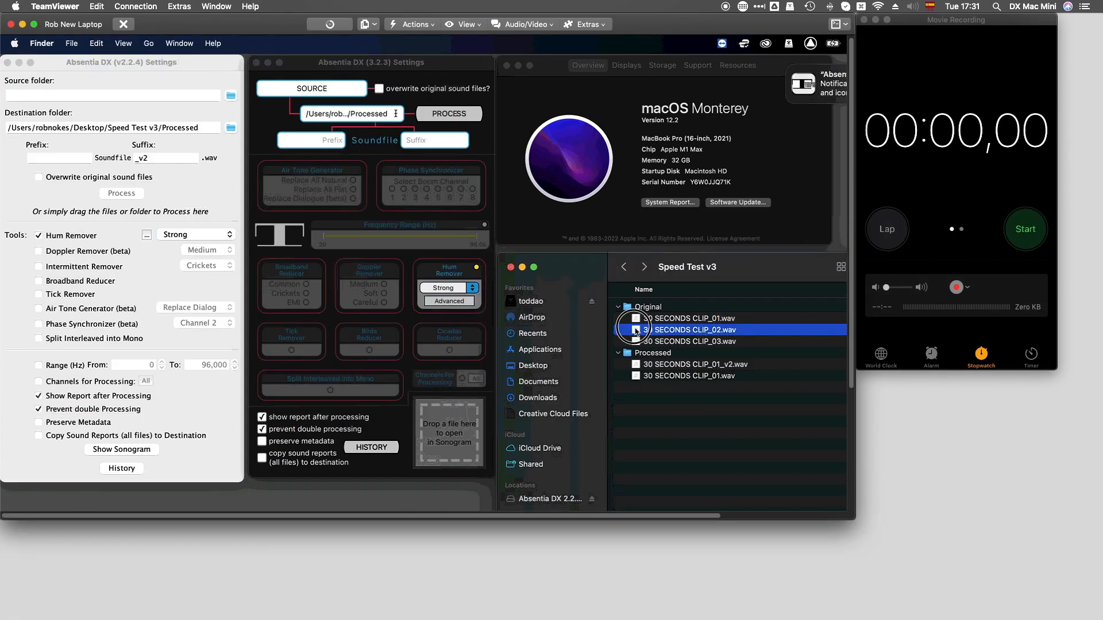
# Process CLIP_02.wav with Strong Hum Remover in both v2.2.4 and v3.2.3
pyautogui.click(449, 114)
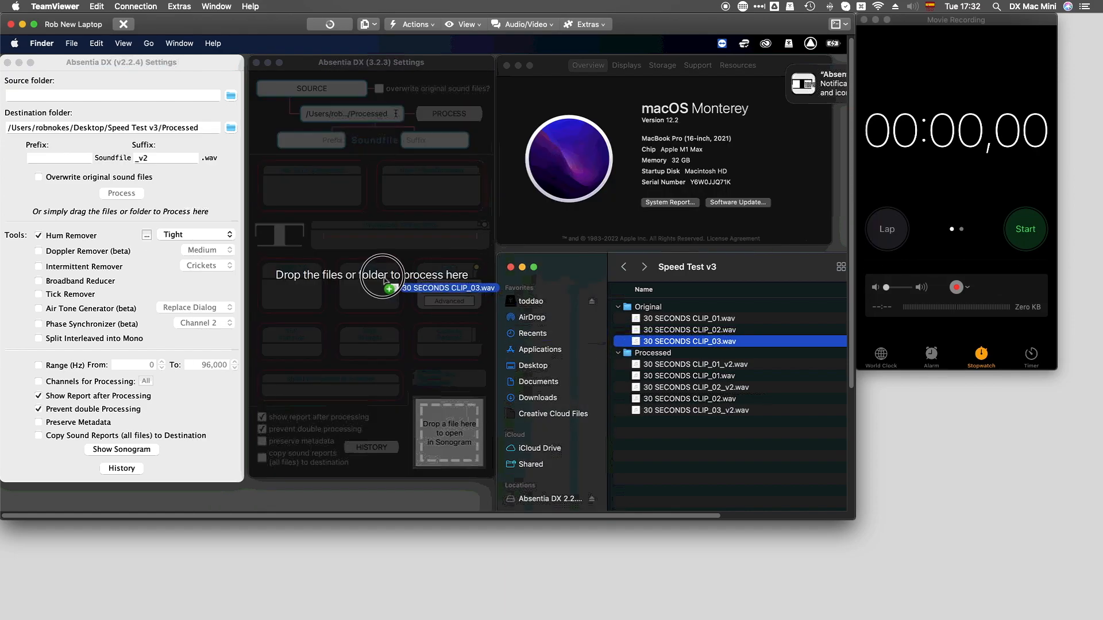
# Process CLIP_03.wav with Tight Hum Remover in version 3.2.3
pyautogui.click(1023, 229)
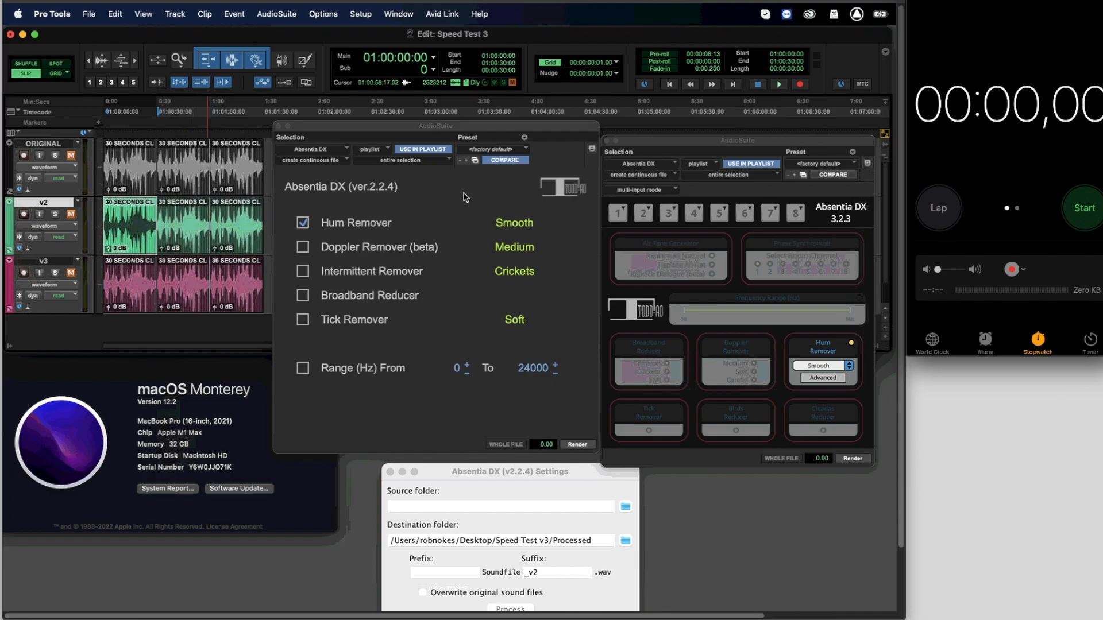
# Render Smooth hum removal on the v2 track clip with the Absentia DX 2.2.4 AudioSuite
pyautogui.click(577, 444)
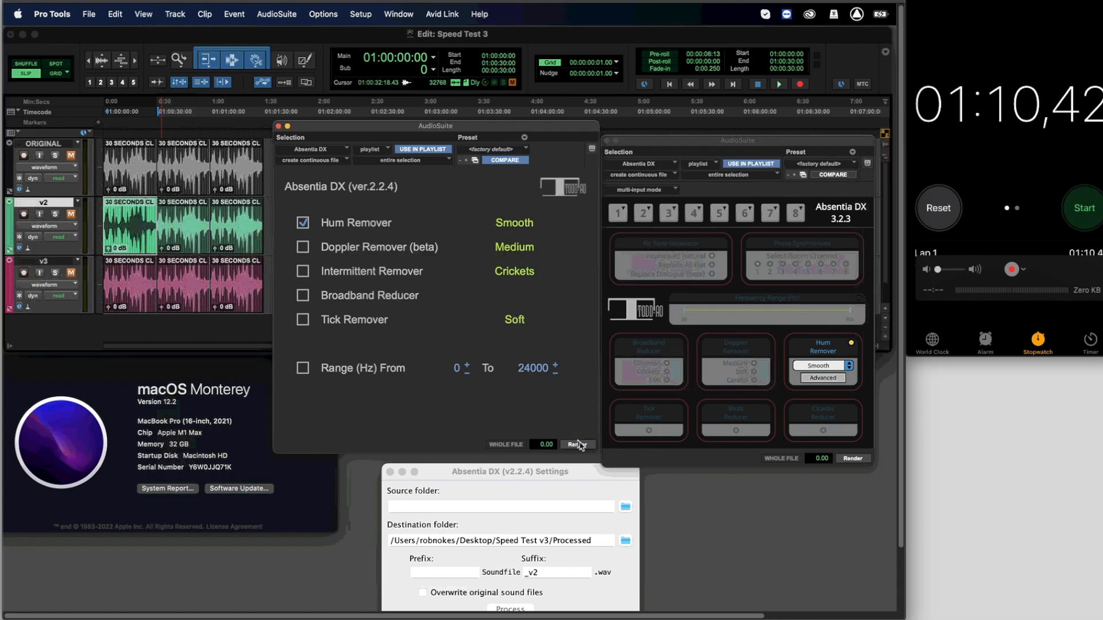
pyautogui.click(578, 445)
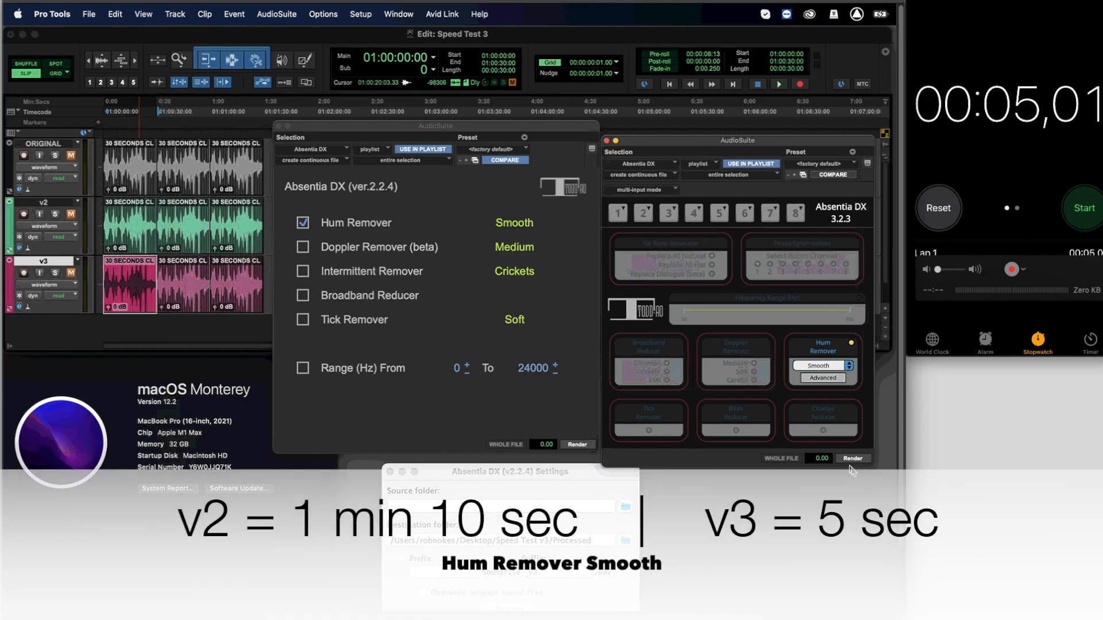
pyautogui.click(514, 223)
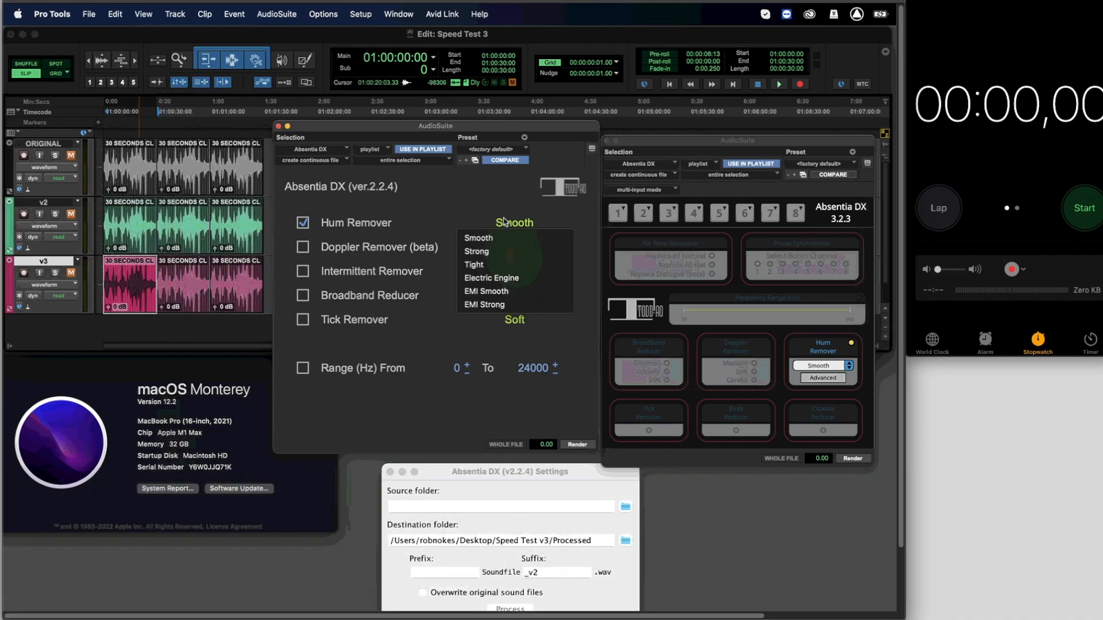
# Choose the Tight Hum Remover mode in the Absentia DX AudioSuite plugin
pyautogui.click(577, 445)
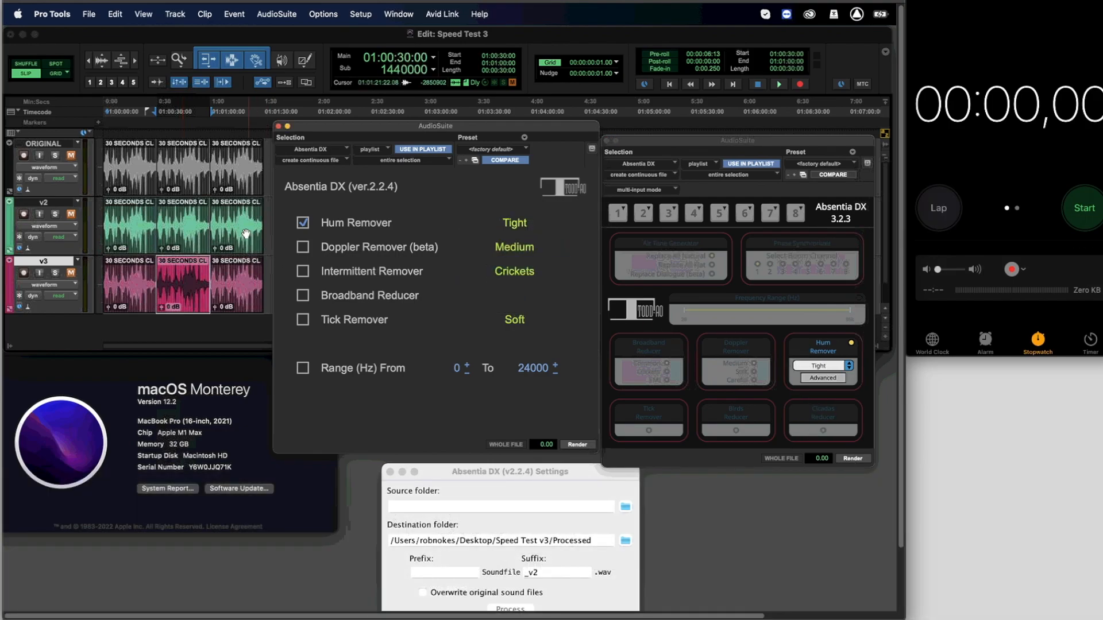
# Render Tight hum removal on the v2 track's middle clip with version 2.2.4
pyautogui.click(578, 447)
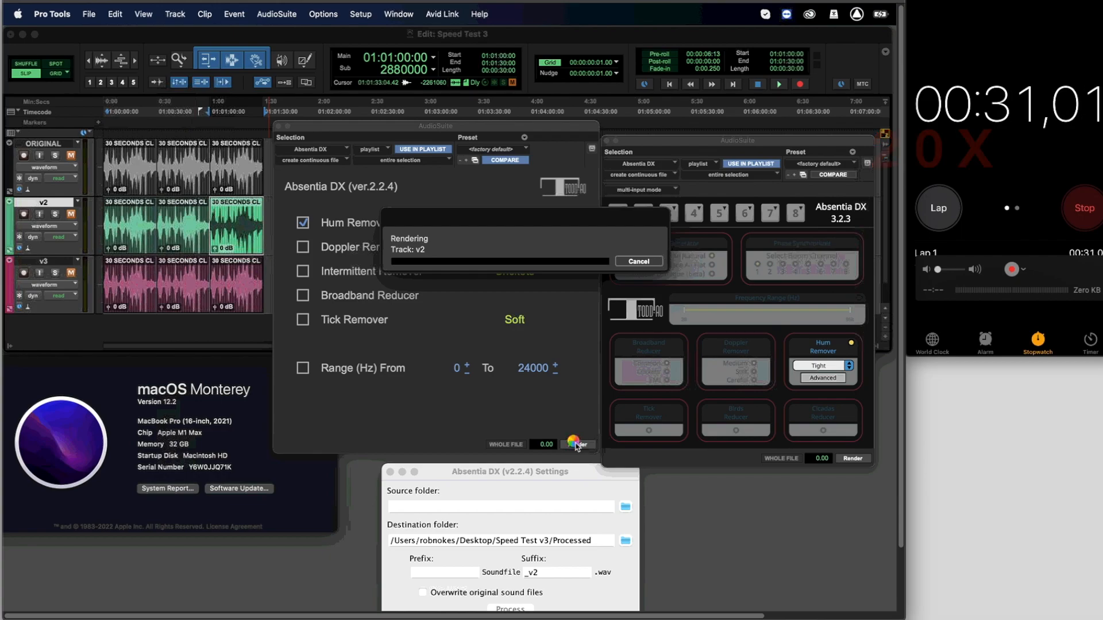